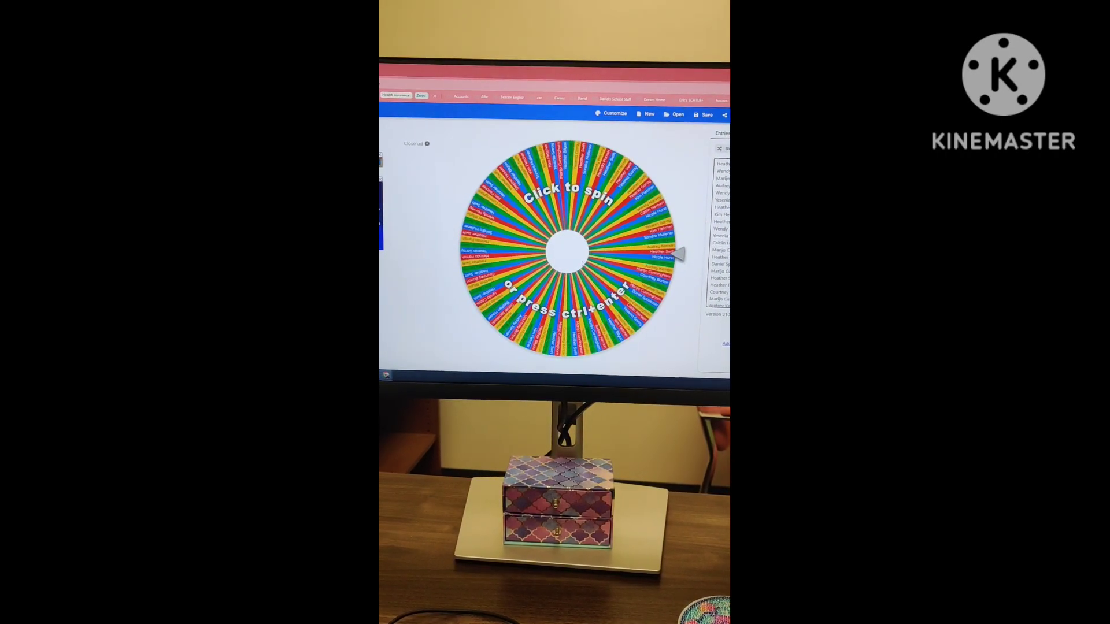
Spin the multicolored wheel of many name entries by clicking its center
left_click(559, 252)
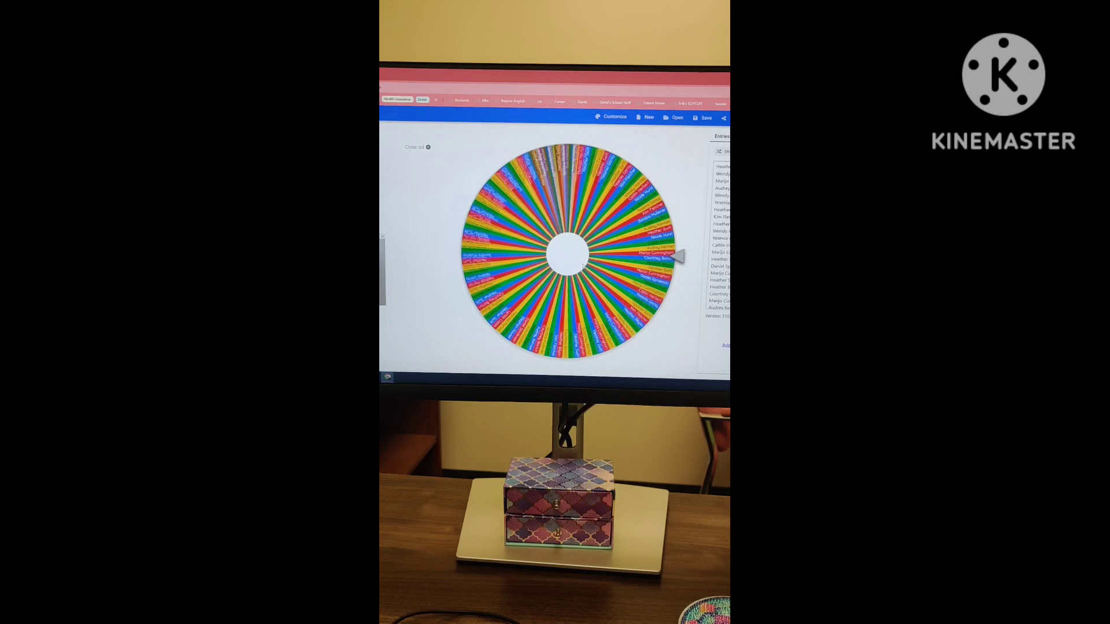